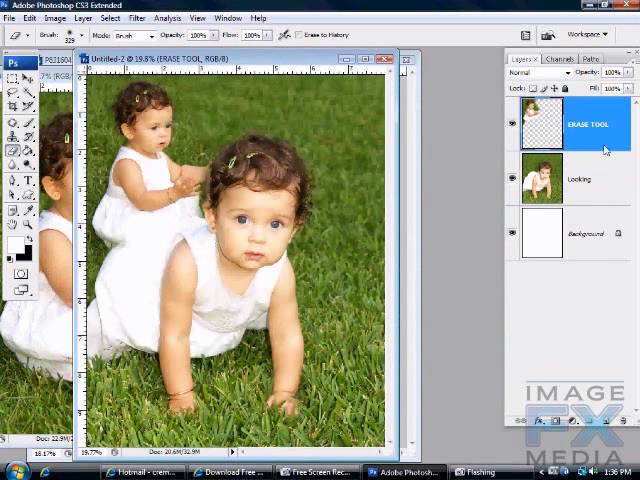
Open the standing-girl photo and add it to the composite as the top layer, Layer 1
click(8, 18)
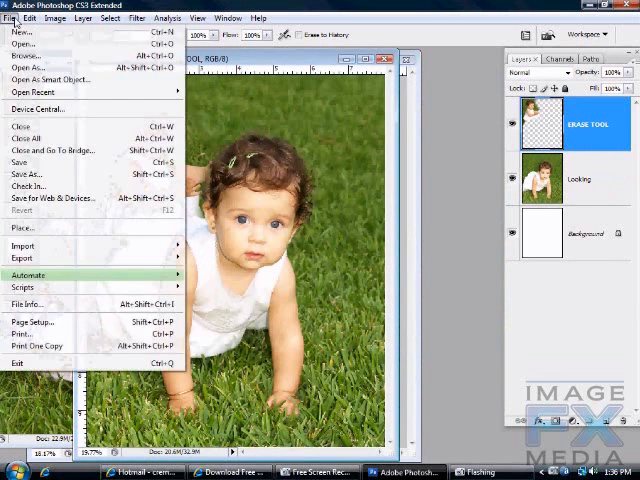
click(22, 44)
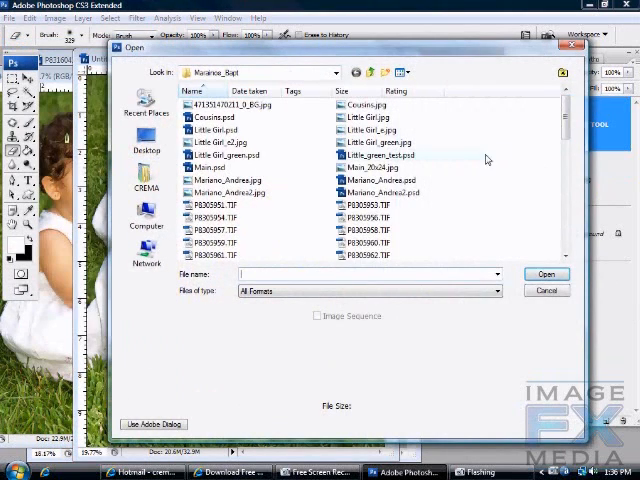
scroll(down, 3)
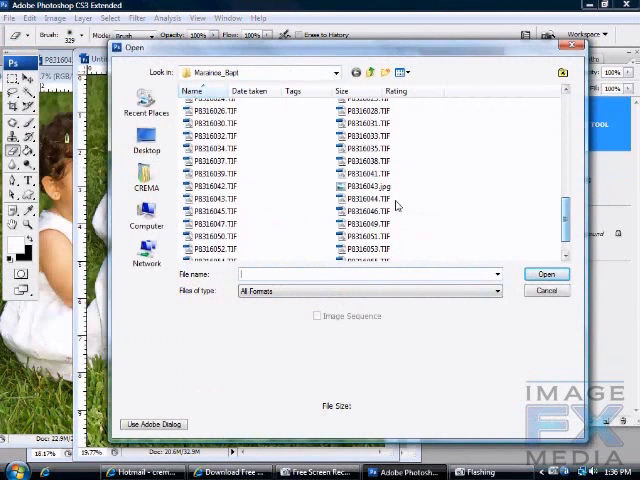
click(546, 274)
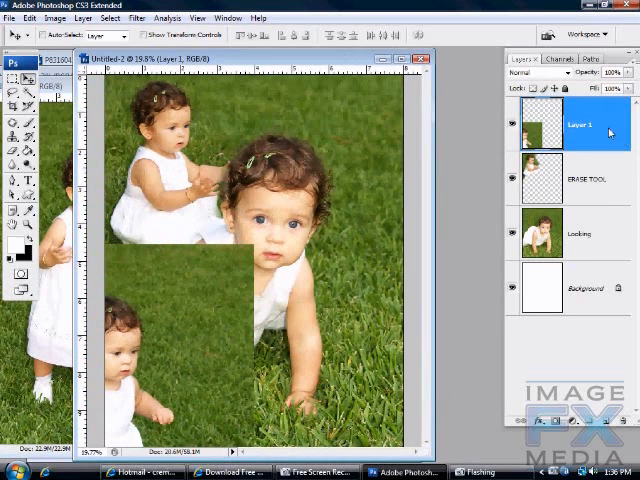
Rename the new top photo layer to 'Masking'
double_click(580, 124)
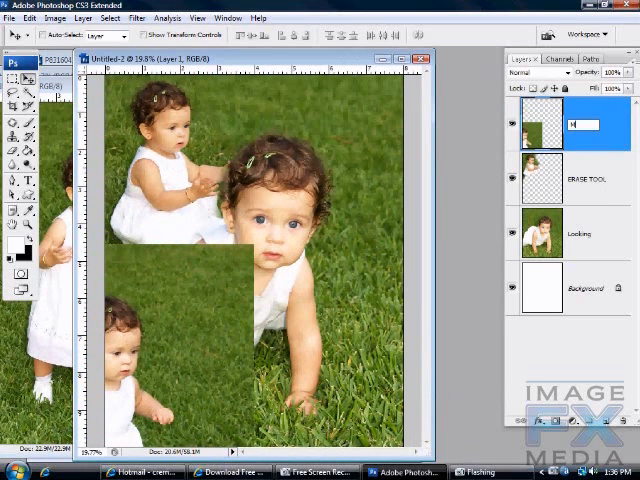
text(Masking)
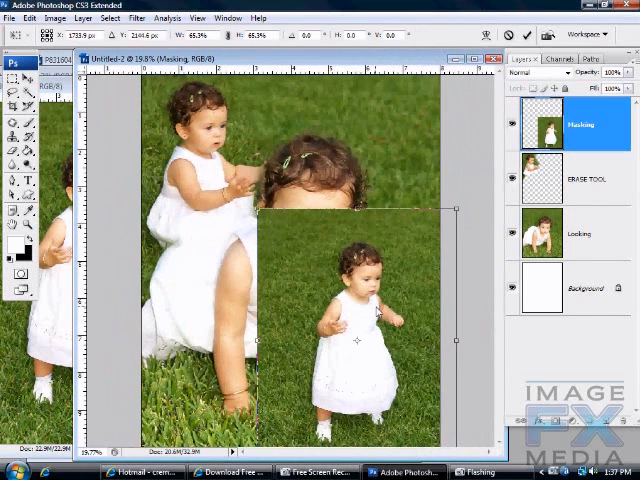
mouse_move(472, 328)
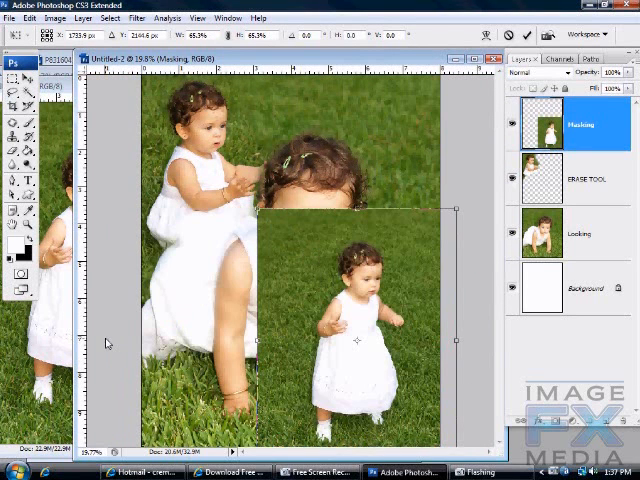
Flip the standing girl photo horizontally via Edit > Transform
click(30, 18)
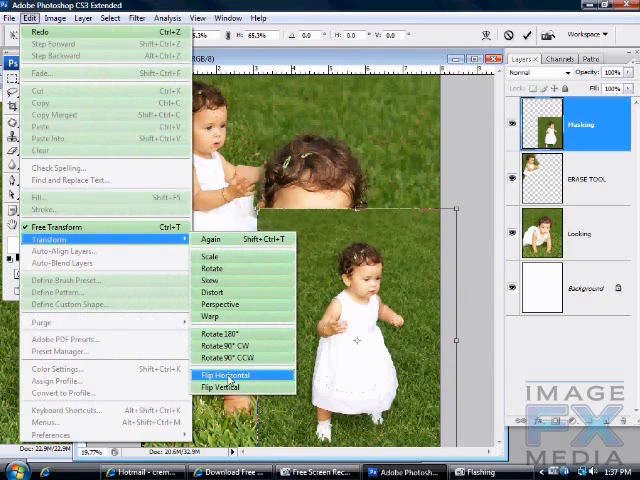
click(224, 374)
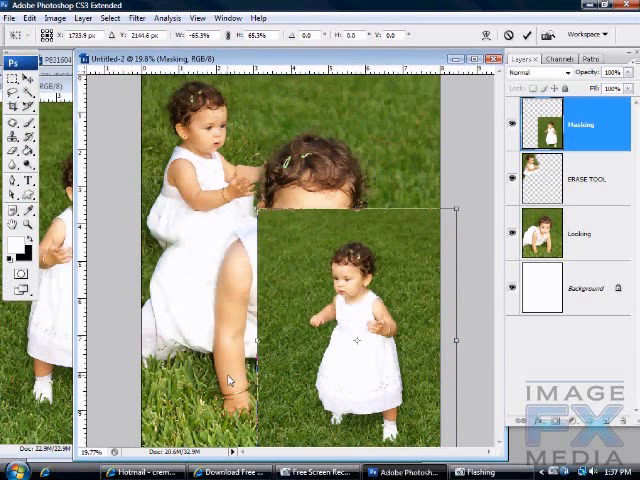
mouse_move(380, 376)
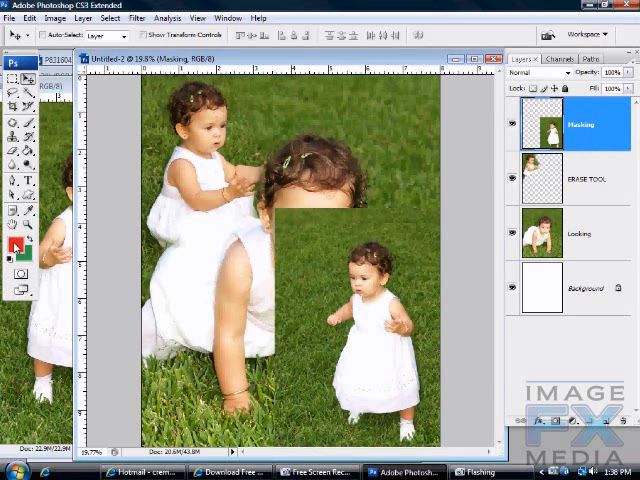
mouse_move(16, 246)
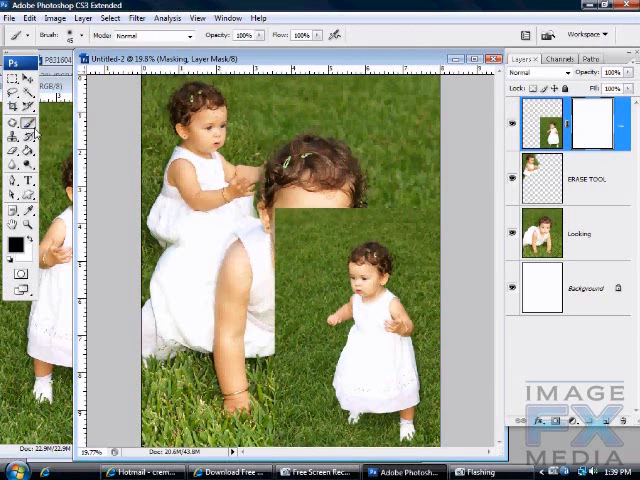
mouse_move(384, 348)
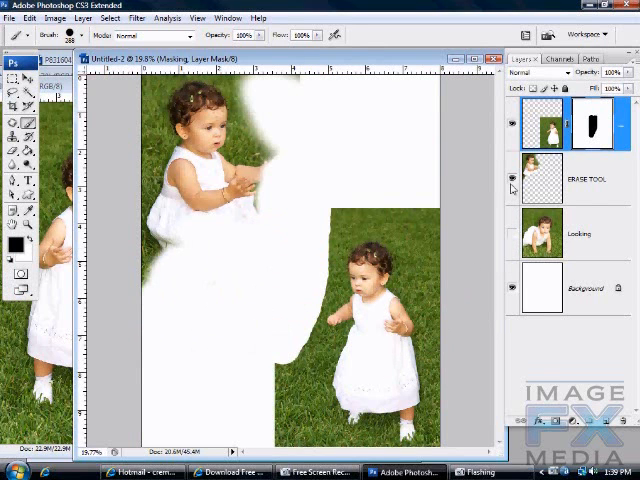
Hide the other layers and paint black on the mask to hide the grass around the girl
click(512, 188)
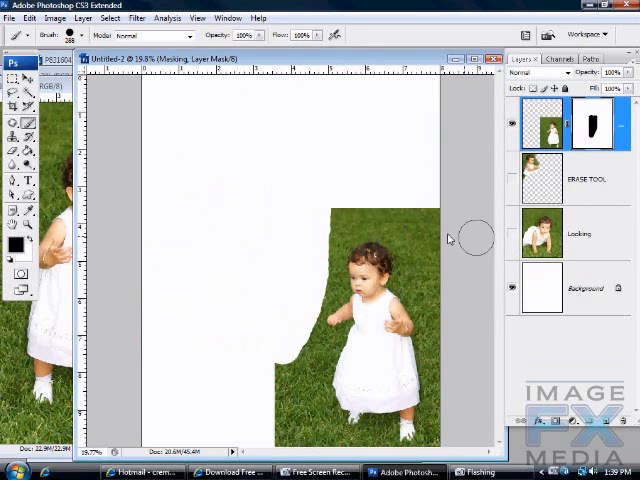
drag(476, 238, 348, 208)
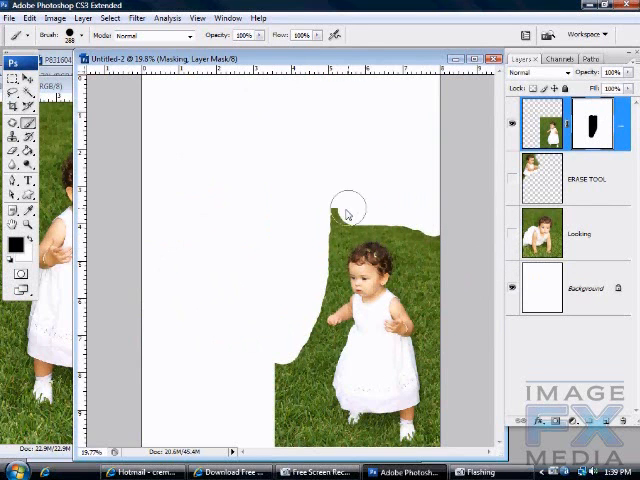
drag(348, 208, 284, 444)
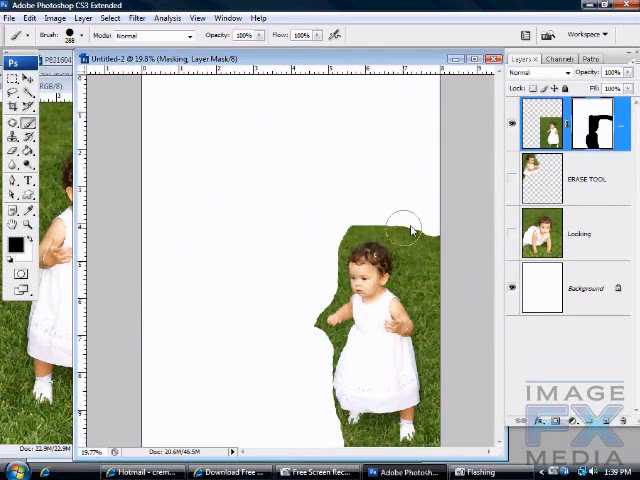
drag(404, 224, 350, 228)
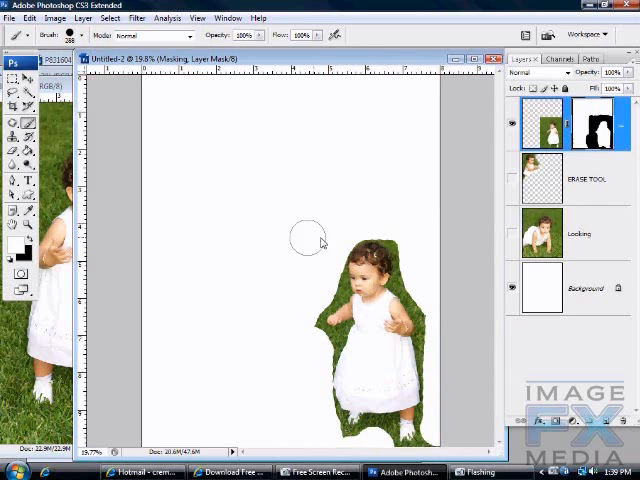
Paint white to restore the hidden grass until the mask is fully white again
drag(308, 240, 424, 244)
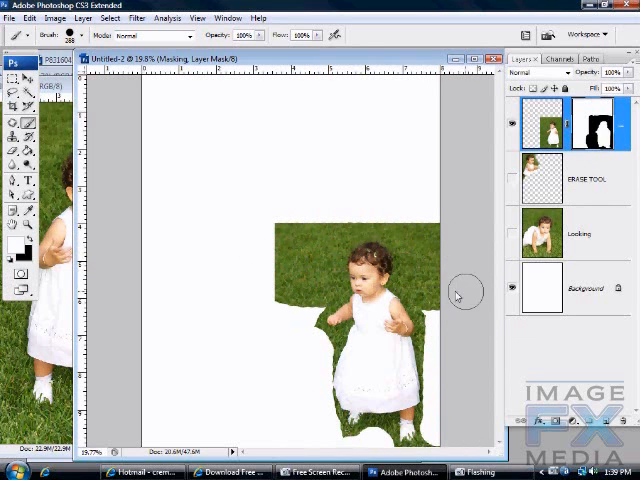
drag(464, 292, 424, 370)
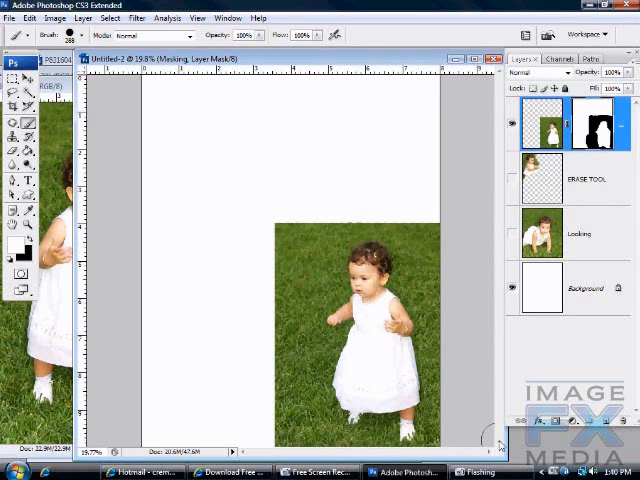
drag(270, 212, 440, 204)
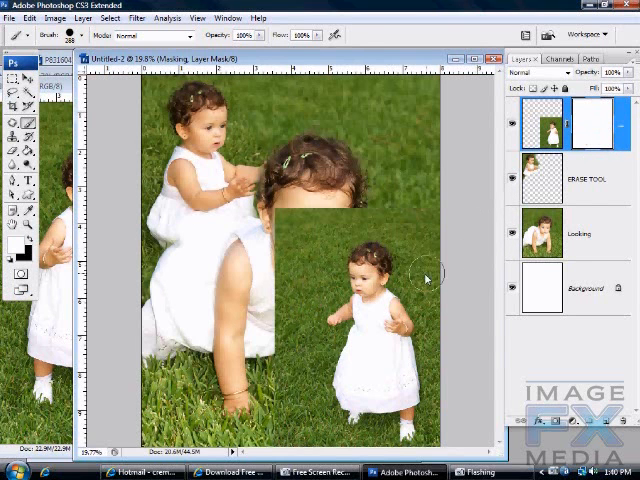
mouse_move(300, 240)
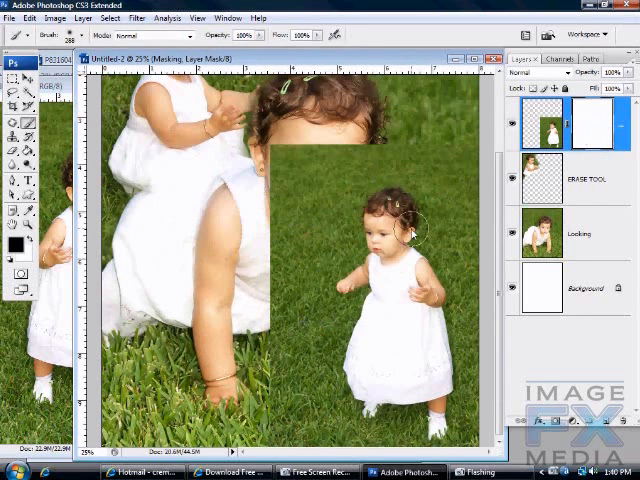
Zoom into the blended edge and set a harder brush edge for mask painting
click(48, 34)
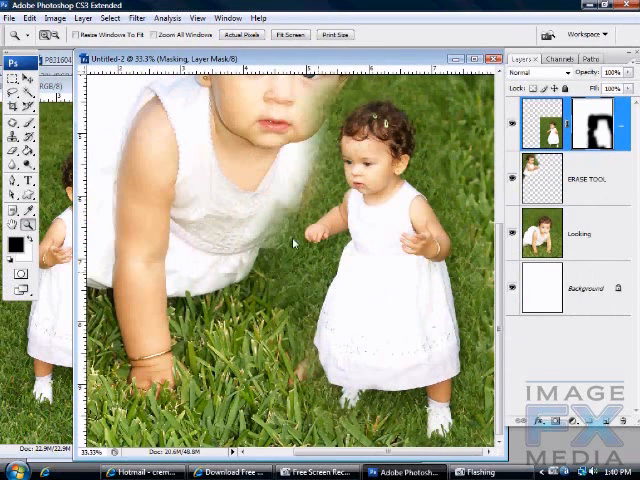
click(12, 68)
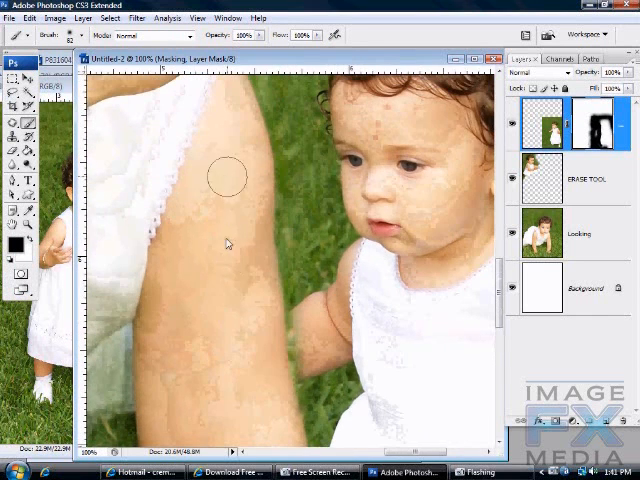
scroll(down, 3)
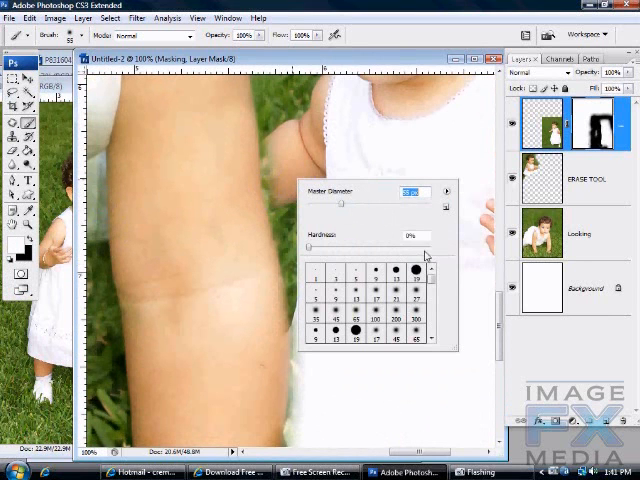
drag(310, 244, 428, 244)
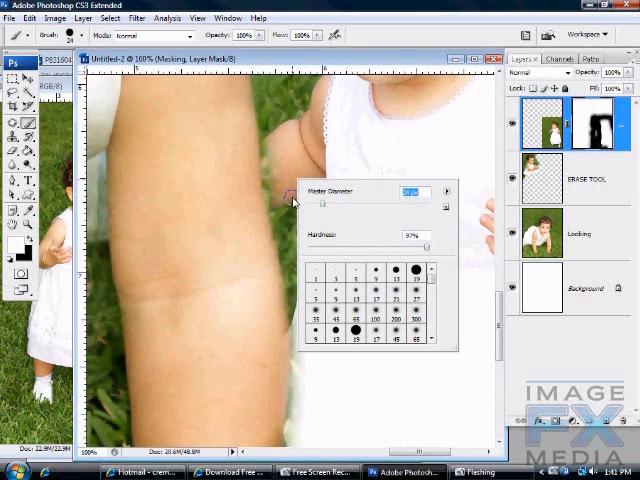
click(268, 158)
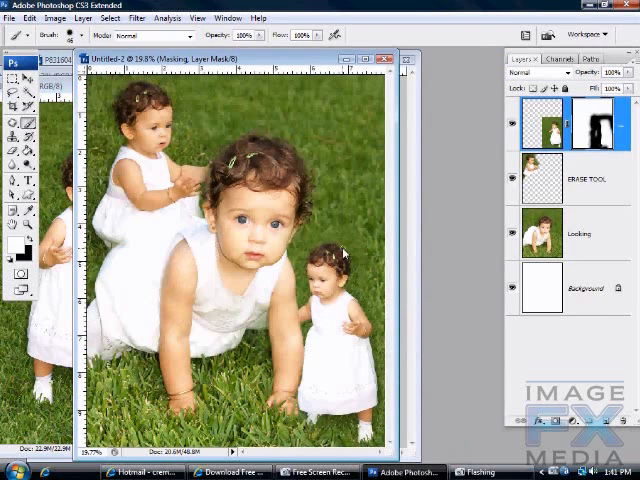
Save the three-toddler composite as a layered Photoshop PSD under a new name
click(8, 18)
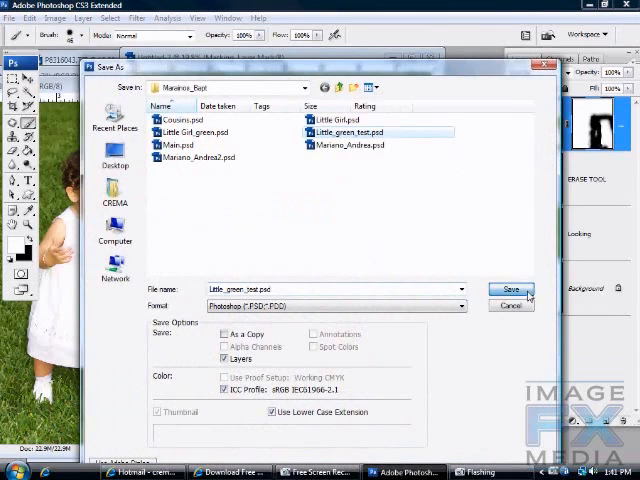
click(512, 292)
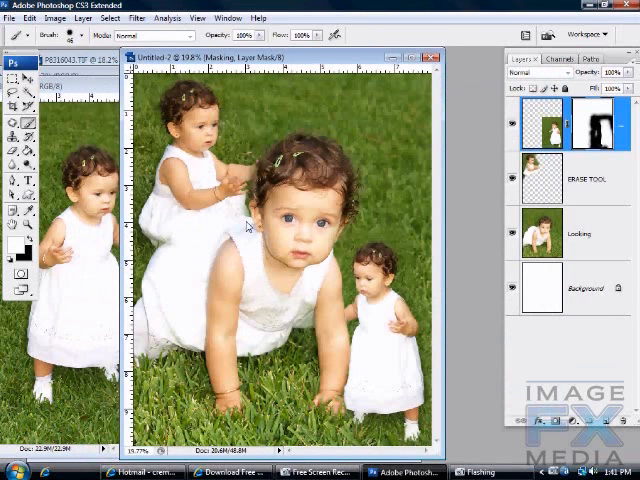
mouse_move(396, 208)
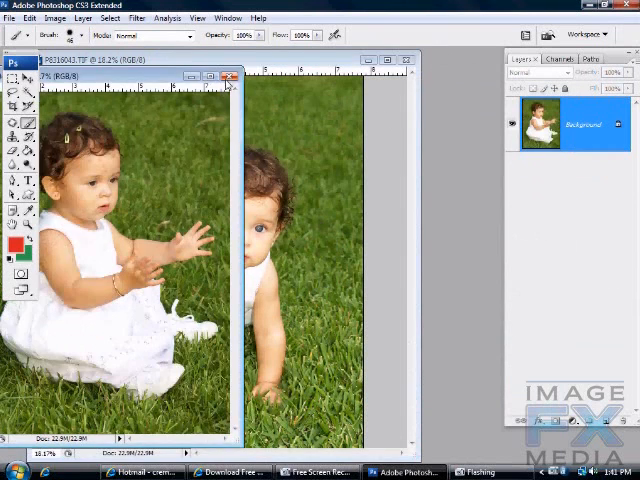
Close the leftover toddler photo without saving and reopen the saved composite PSD
click(228, 76)
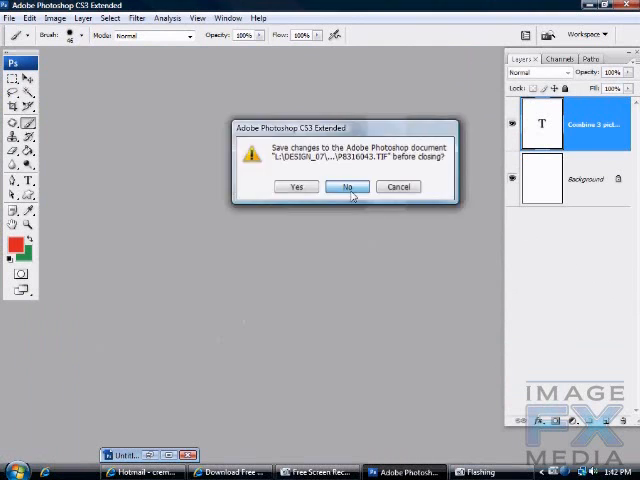
click(348, 188)
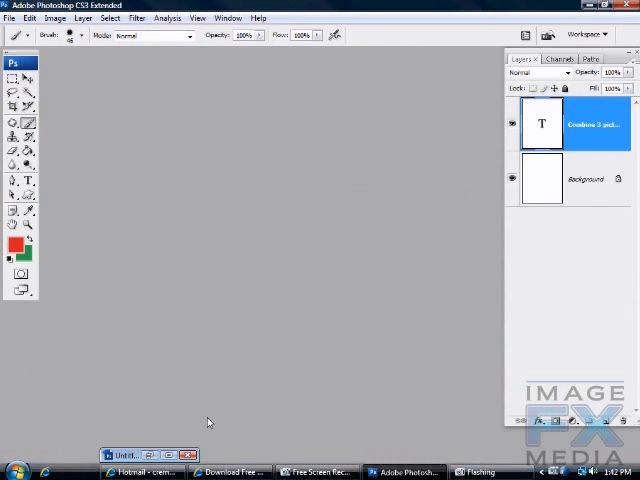
mouse_move(58, 64)
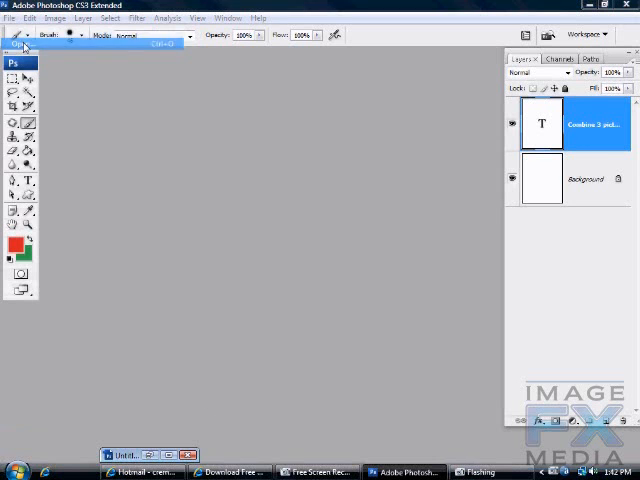
click(8, 18)
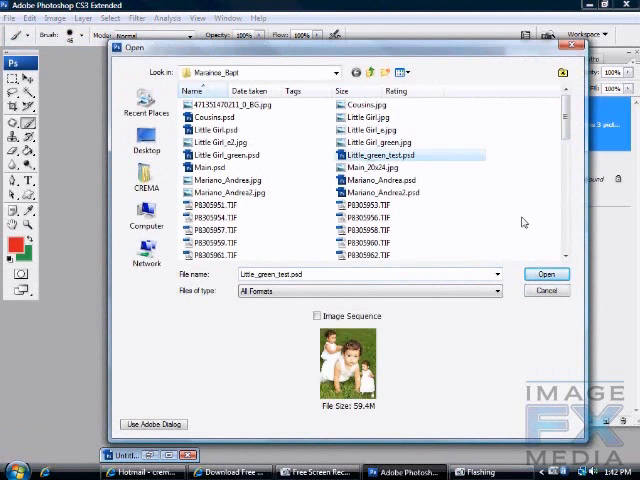
click(546, 274)
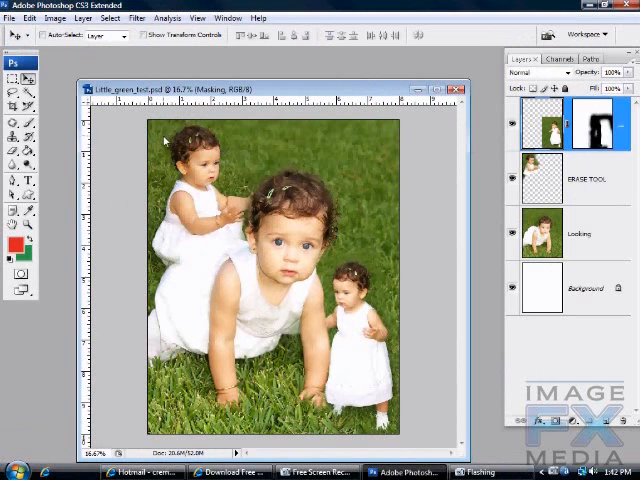
mouse_move(290, 276)
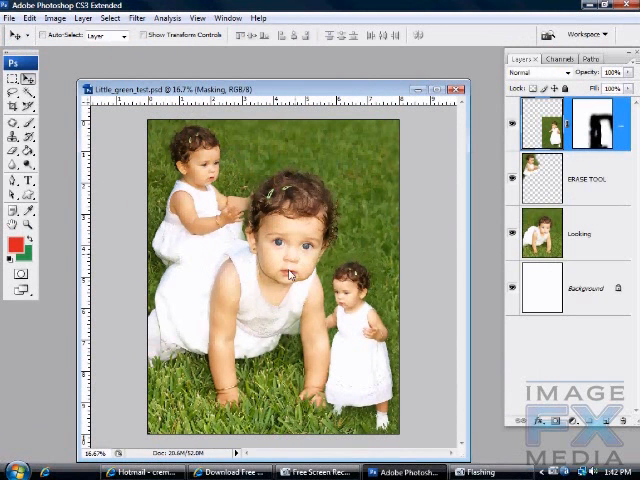
mouse_move(338, 210)
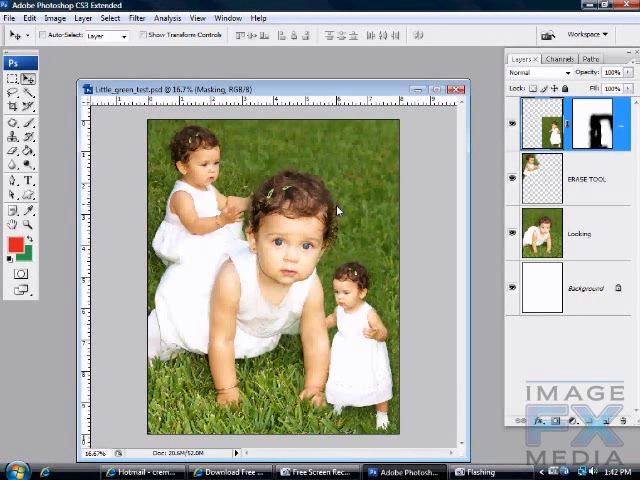
mouse_move(586, 196)
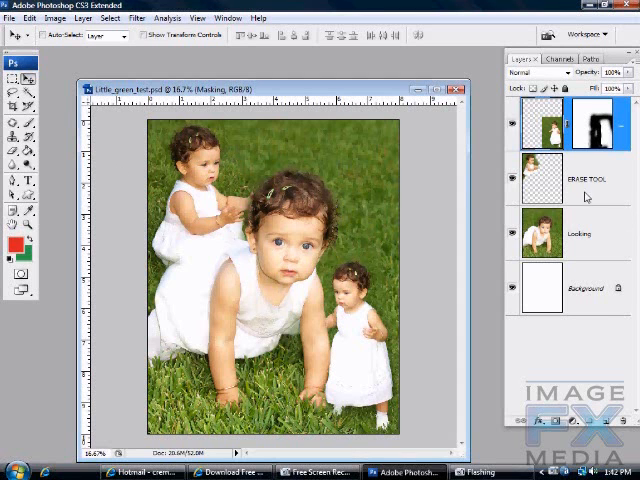
click(584, 176)
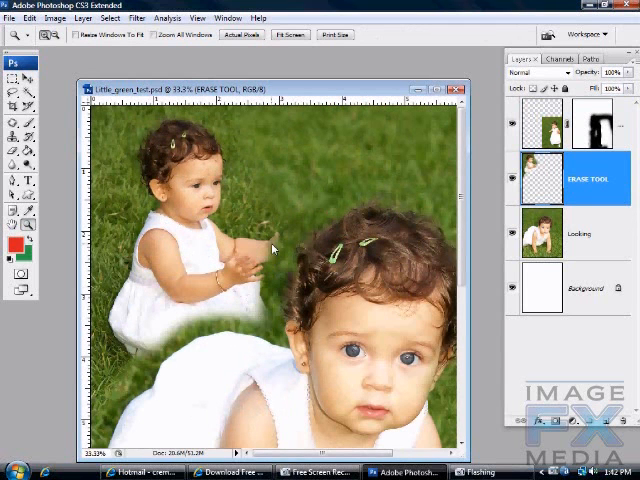
mouse_move(224, 322)
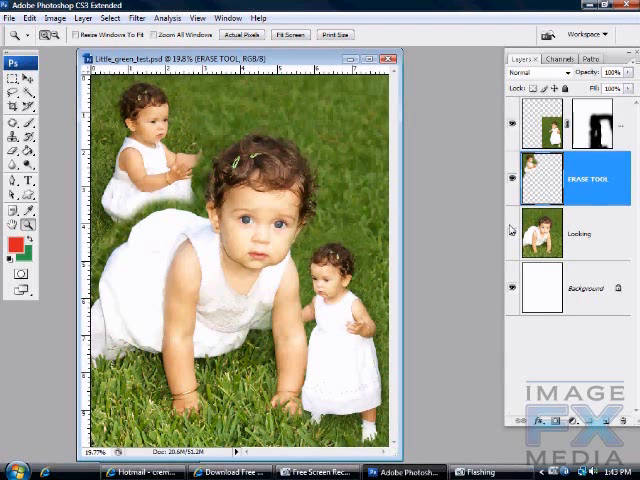
click(588, 120)
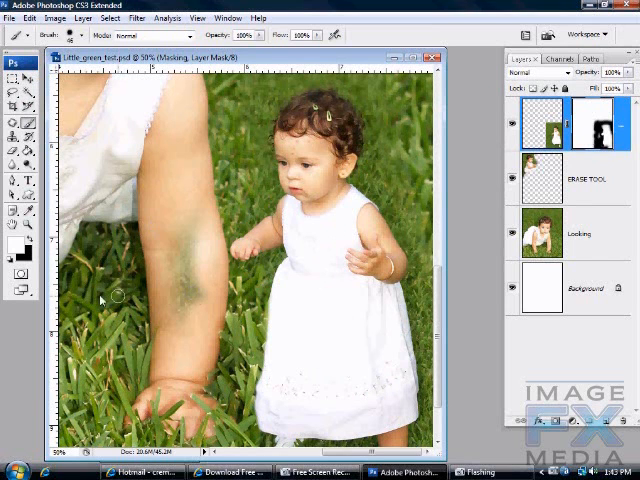
mouse_move(28, 246)
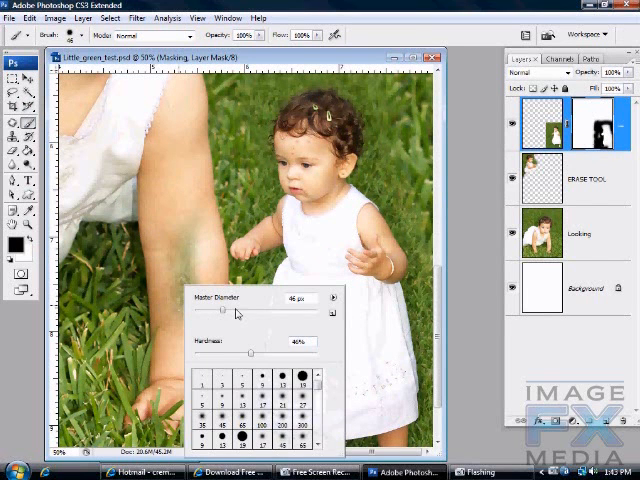
Pick a smaller soft round brush and start painting the mask around the small girl
click(202, 276)
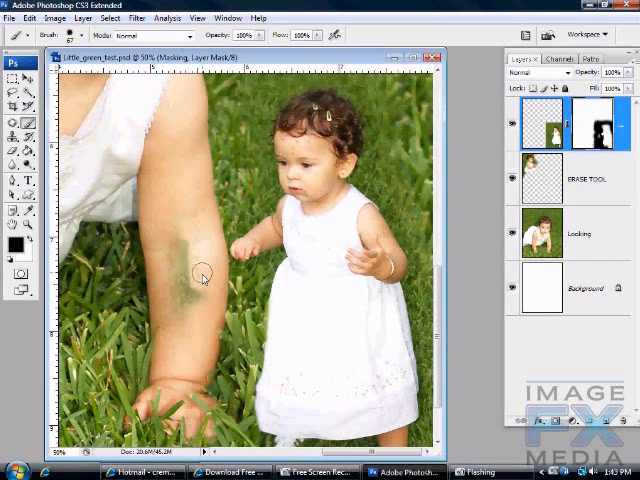
click(200, 284)
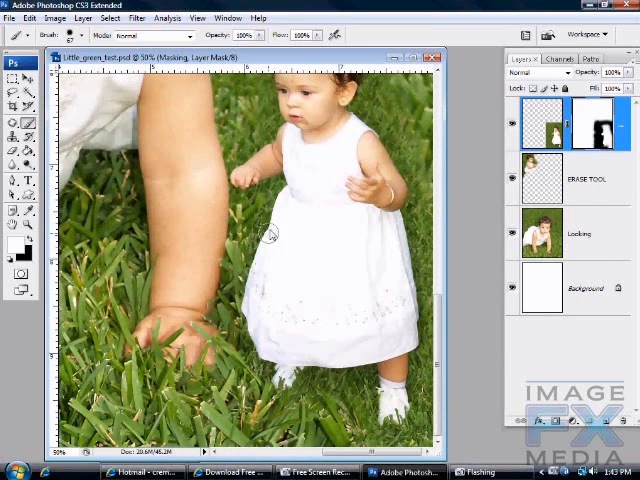
mouse_move(296, 180)
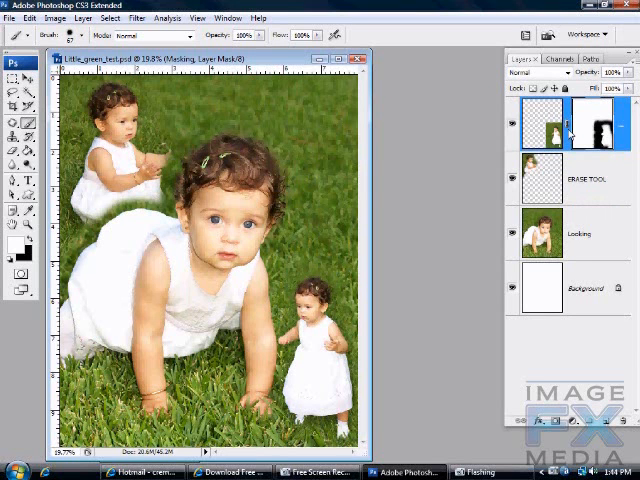
mouse_move(628, 188)
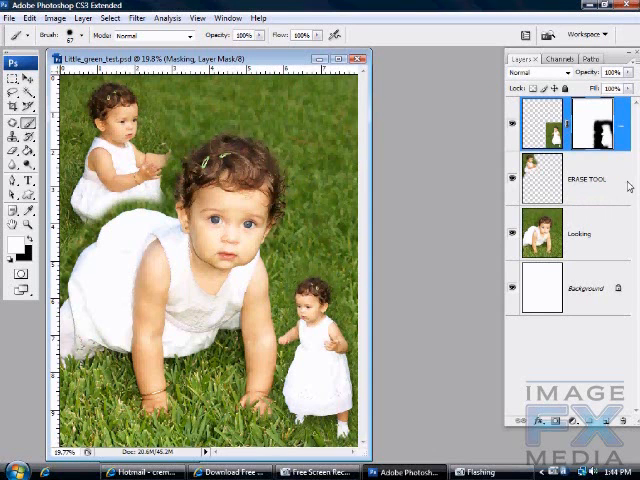